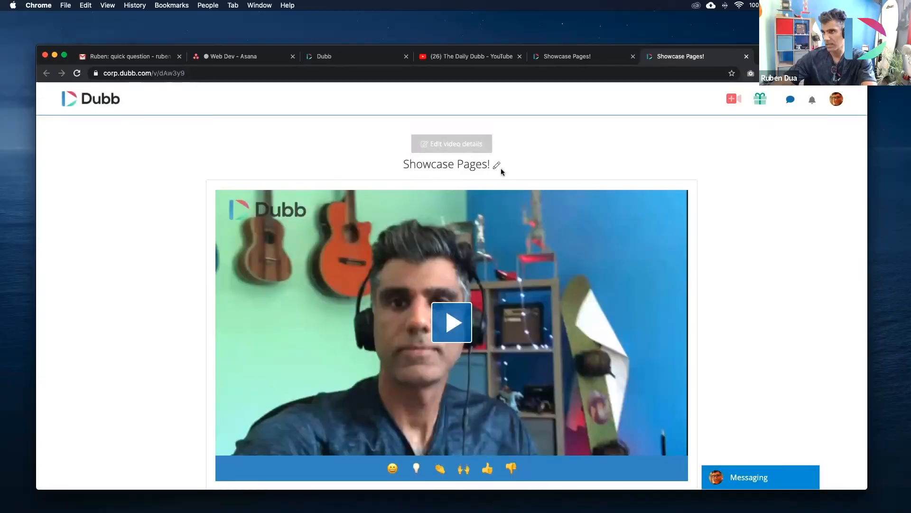
Step: Show the Email Campaigns list with past newsletters and their stats
{"action": "scroll", "scroll_direction": "down", "scroll_amount": 3}
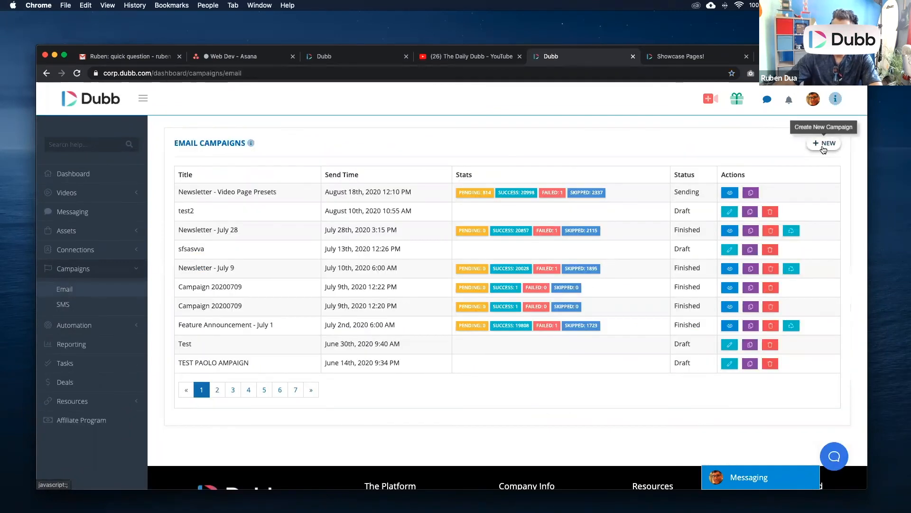
Step: Create the 'Showcase Pages on Dubb' campaign featuring the Showcase Pages! video for three recipients
{"action": "left_click", "coordinate": [824, 143]}
{"action": "type", "text": "{{first-name|hi}}, check out this video on Showcase Pages"}
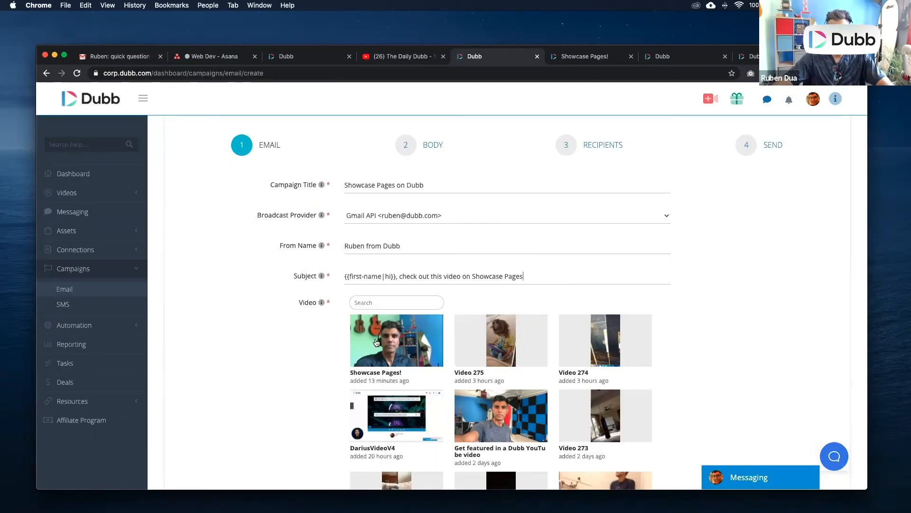
{"action": "left_click", "coordinate": [396, 340]}
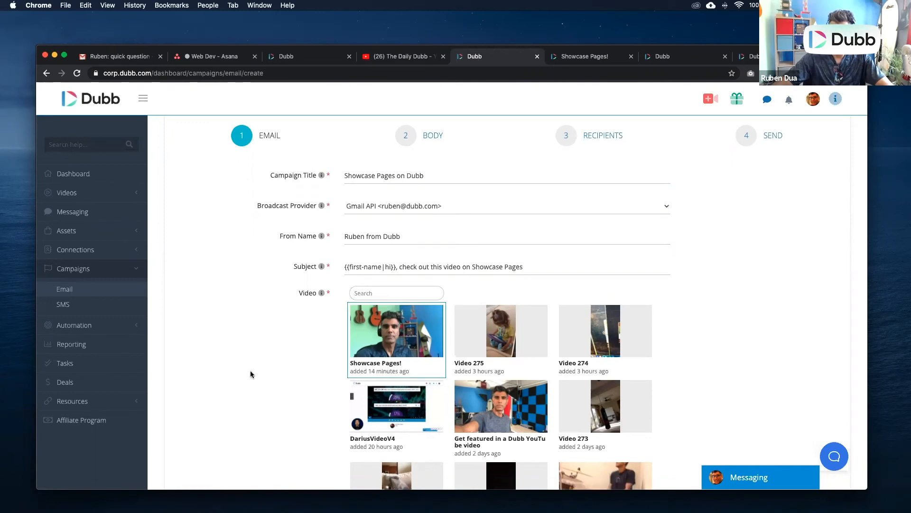
{"action": "left_click", "coordinate": [396, 331]}
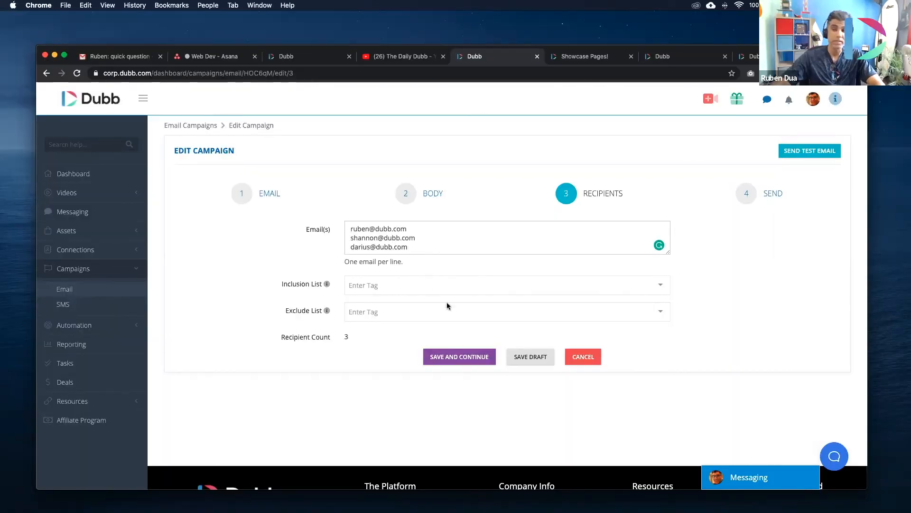
Step: Save the three recipients and reach the Send step with Send Now and NO SPAM accepted
{"action": "left_click", "coordinate": [458, 356]}
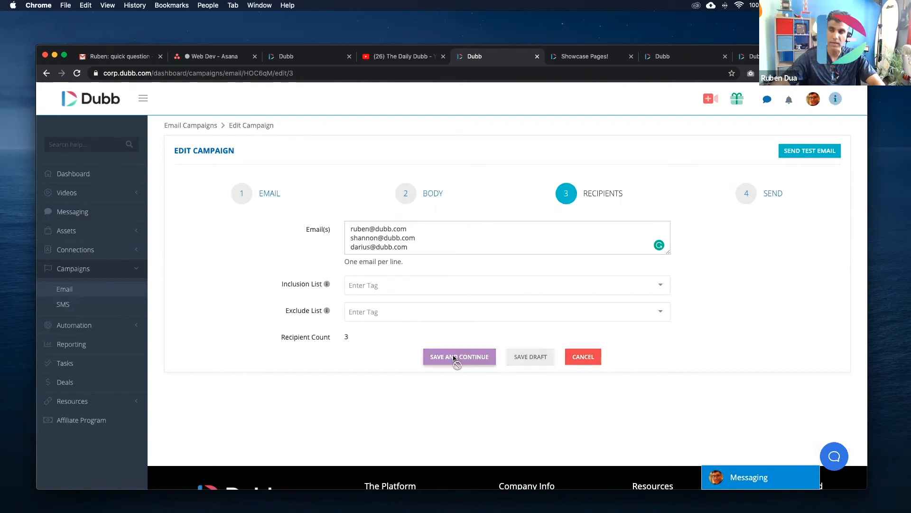
{"action": "left_click", "coordinate": [460, 356]}
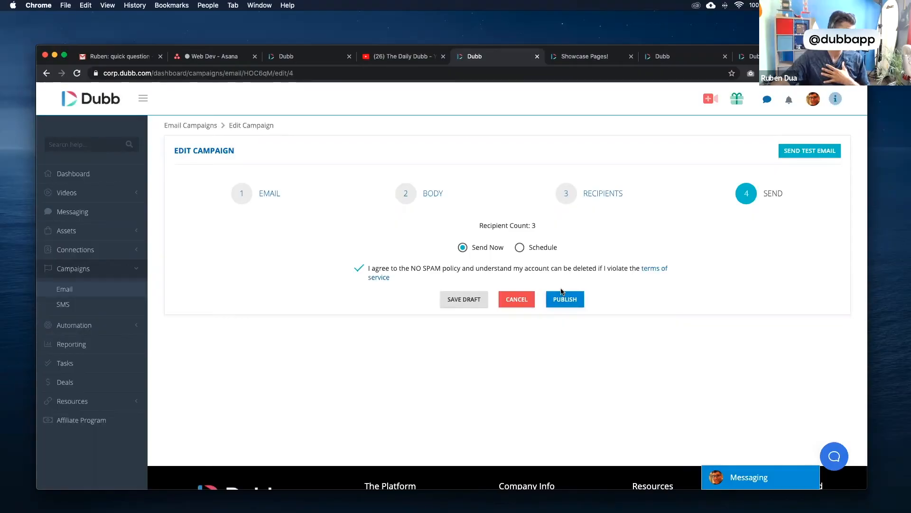
Step: Publish the Showcase Pages campaign so it sends immediately
{"action": "left_click", "coordinate": [564, 299]}
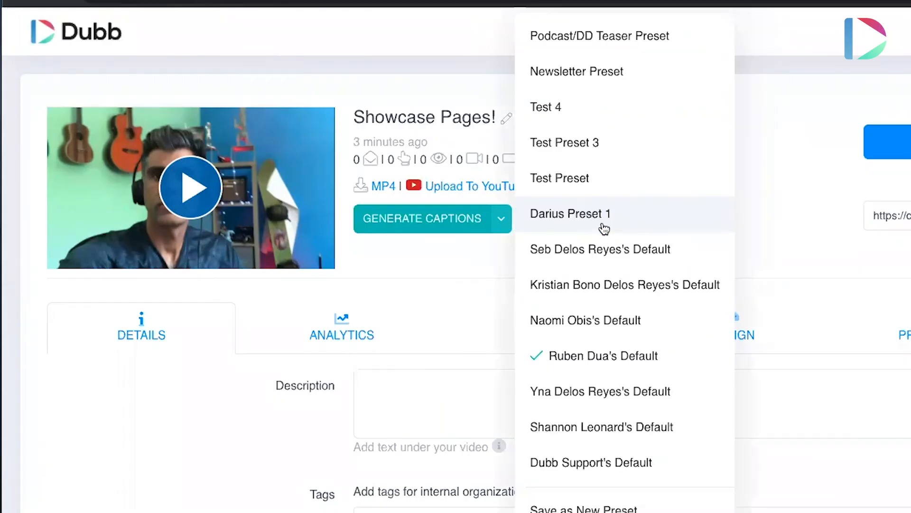
{"action": "mouse_move", "coordinate": [594, 114]}
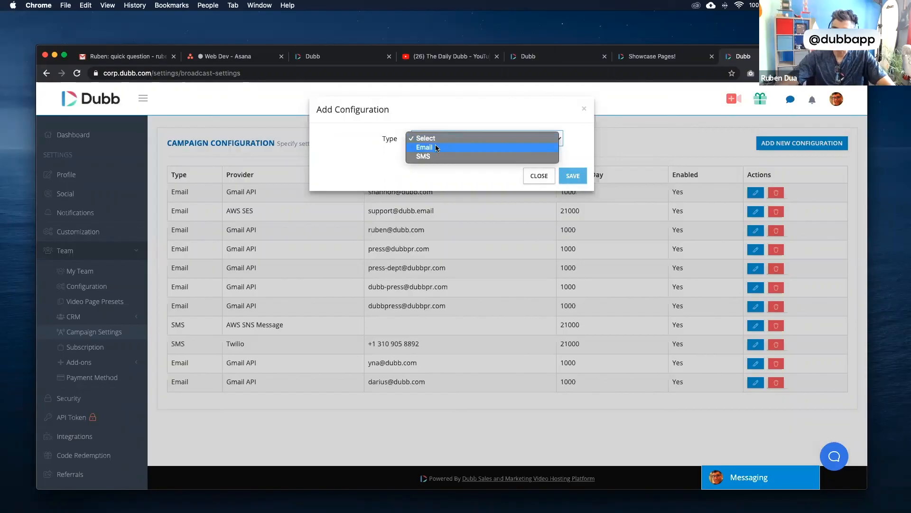
Step: Add a new campaign configuration of type Email with Gmail API as provider
{"action": "left_click", "coordinate": [424, 146]}
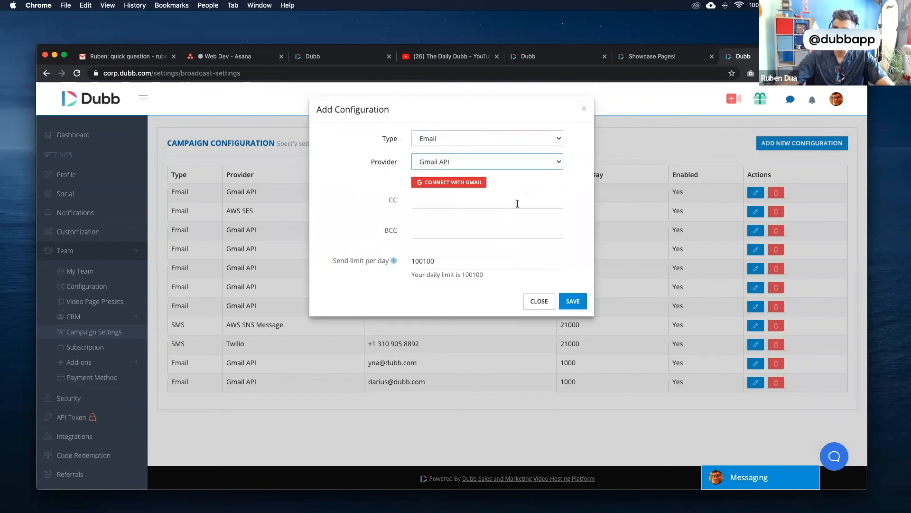